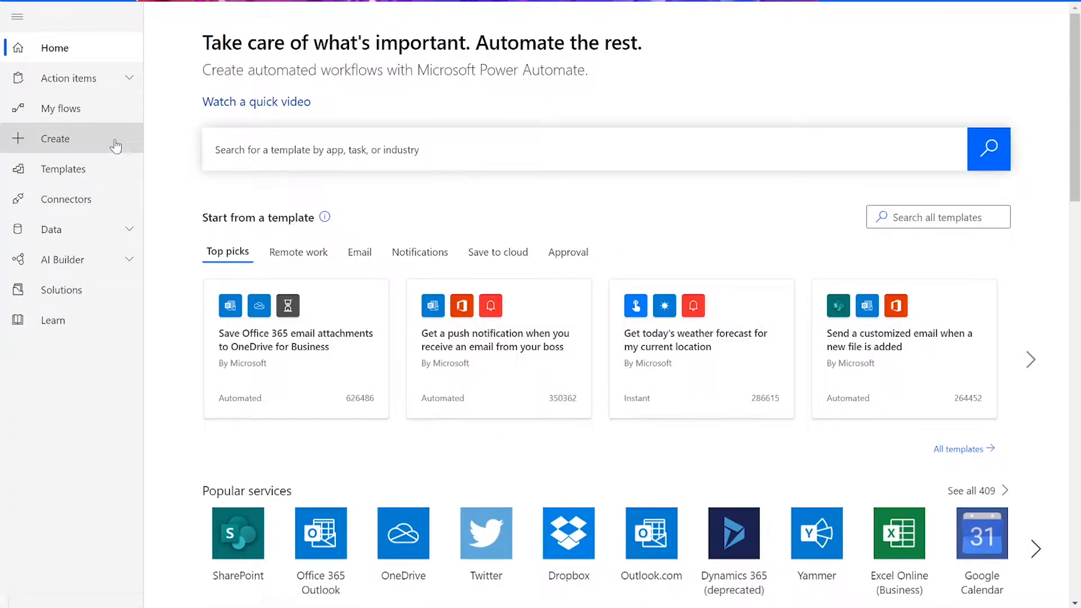
Step: Create a new instant flow using the 'Manually trigger a flow' trigger
left_click(55, 139)
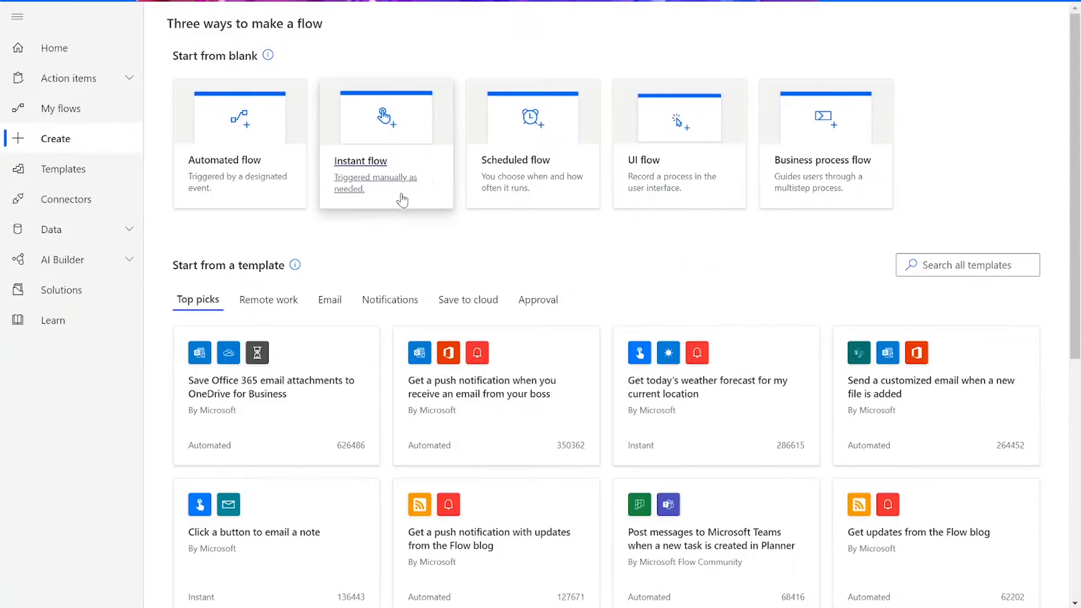
left_click(360, 160)
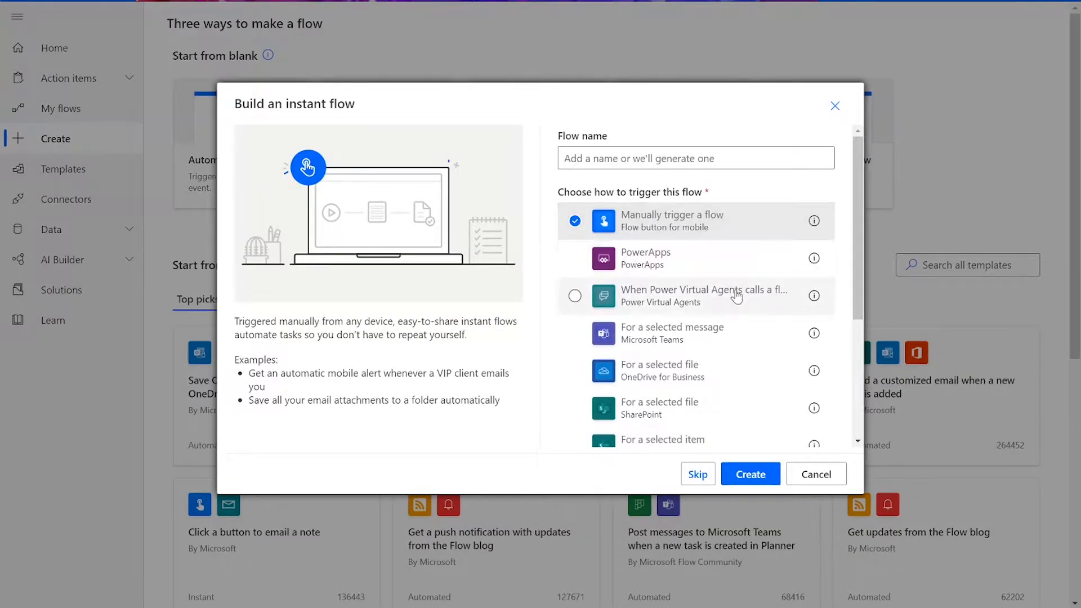
left_click(750, 474)
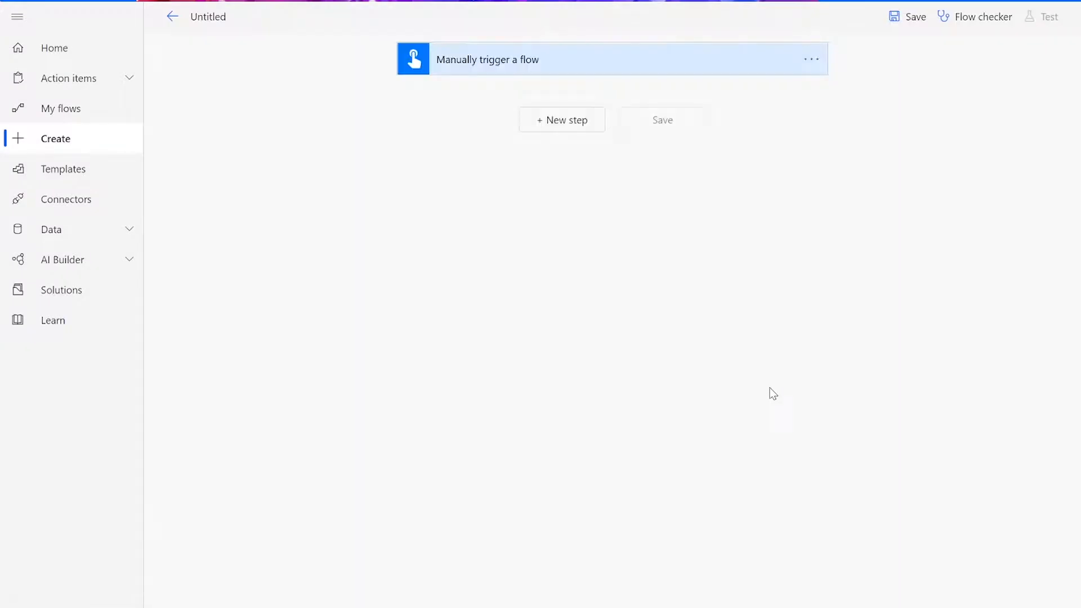
mouse_move(561, 120)
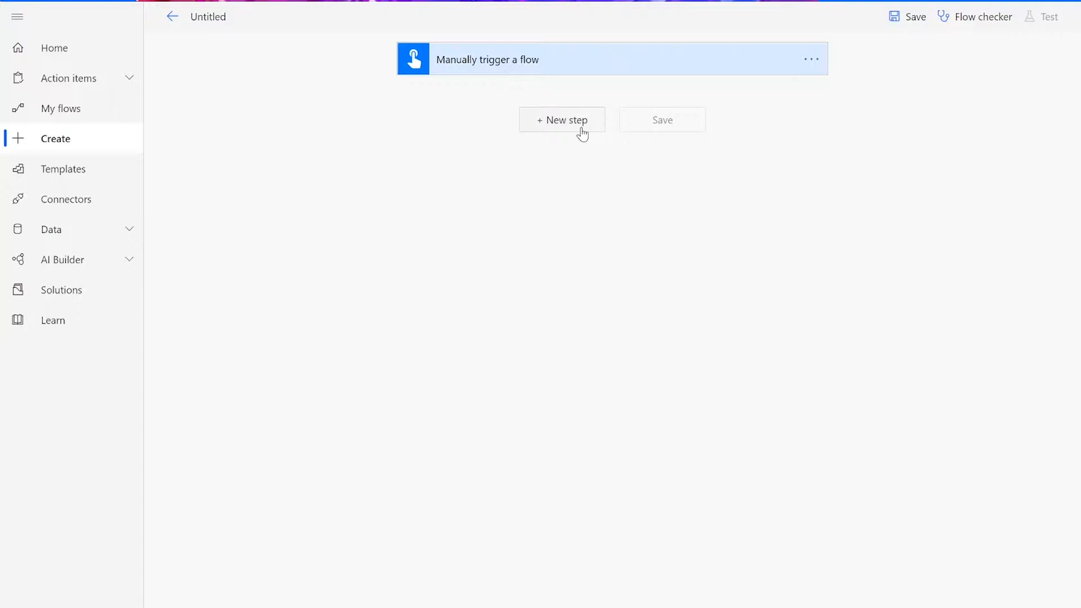
Step: Add a OneDrive Get file content step reading /Test DOCX/Test_docx1.docx
left_click(562, 119)
type("get")
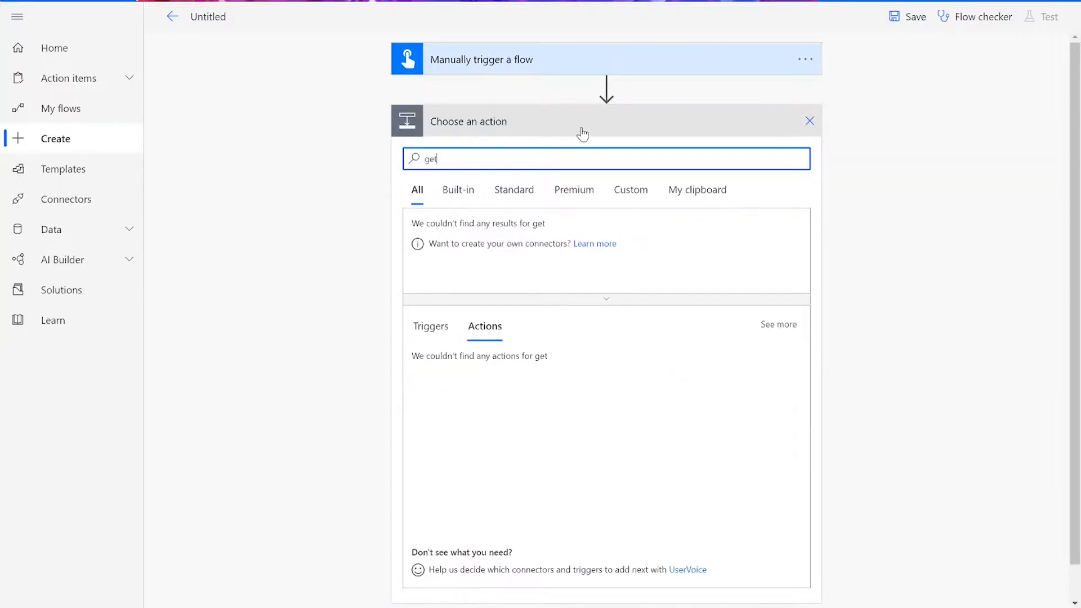
type("file content")
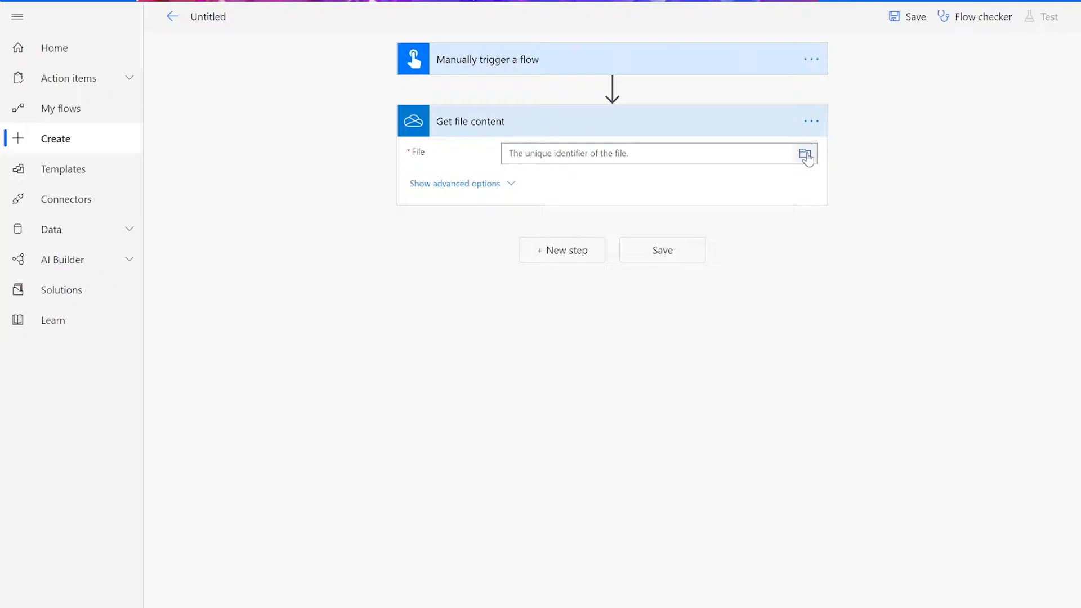
left_click(806, 153)
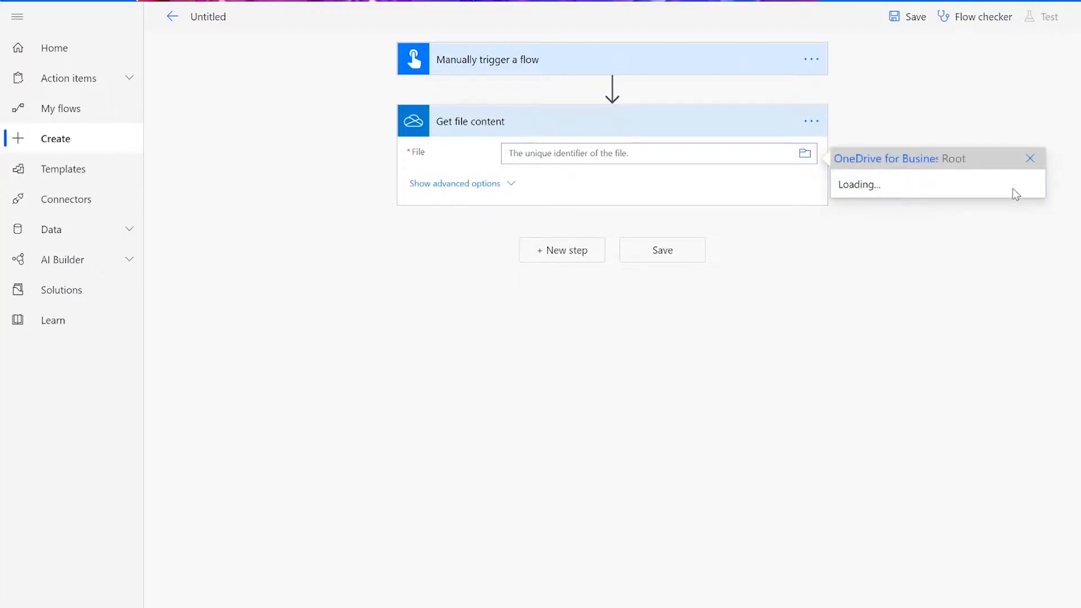
left_click(1030, 158)
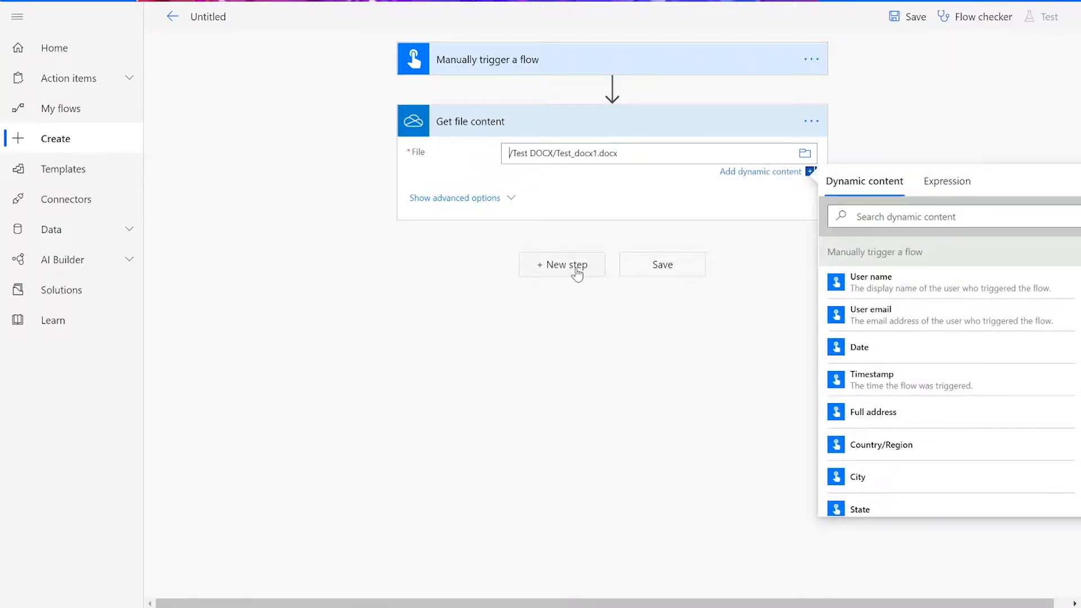
Step: Add the Cloudmersive 'Convert Word DOCX Document to PDF' action, filtered by 'Docx'
left_click(562, 264)
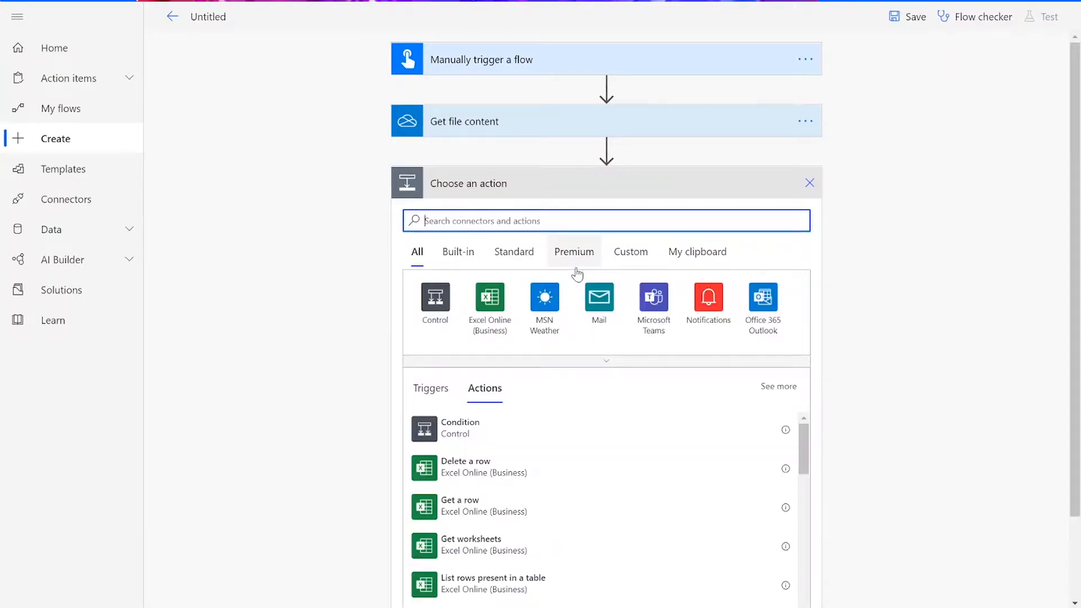
type("Cloudmersive")
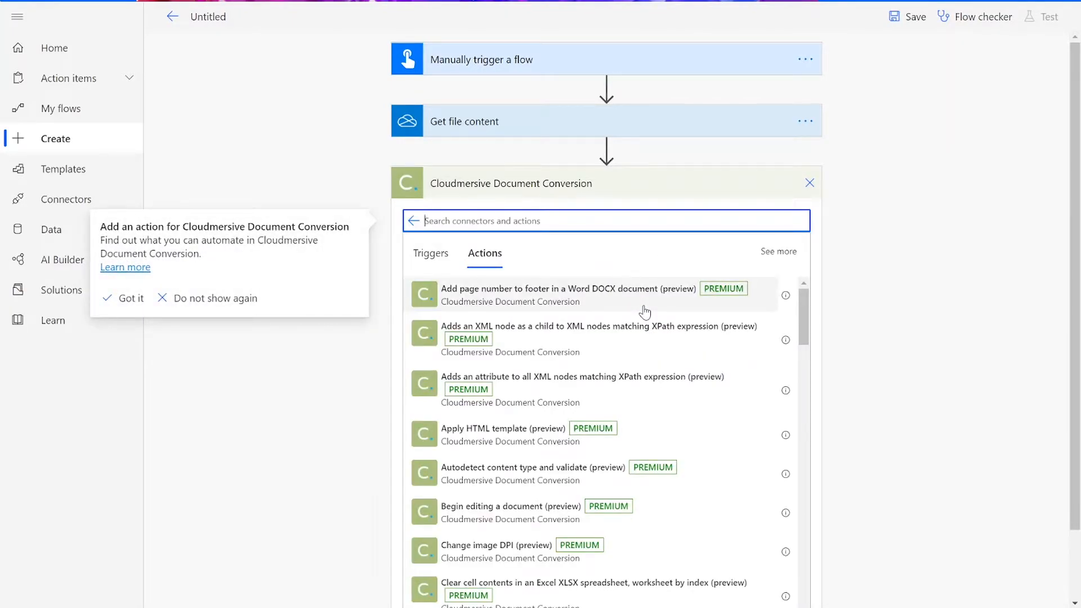
type("Doc")
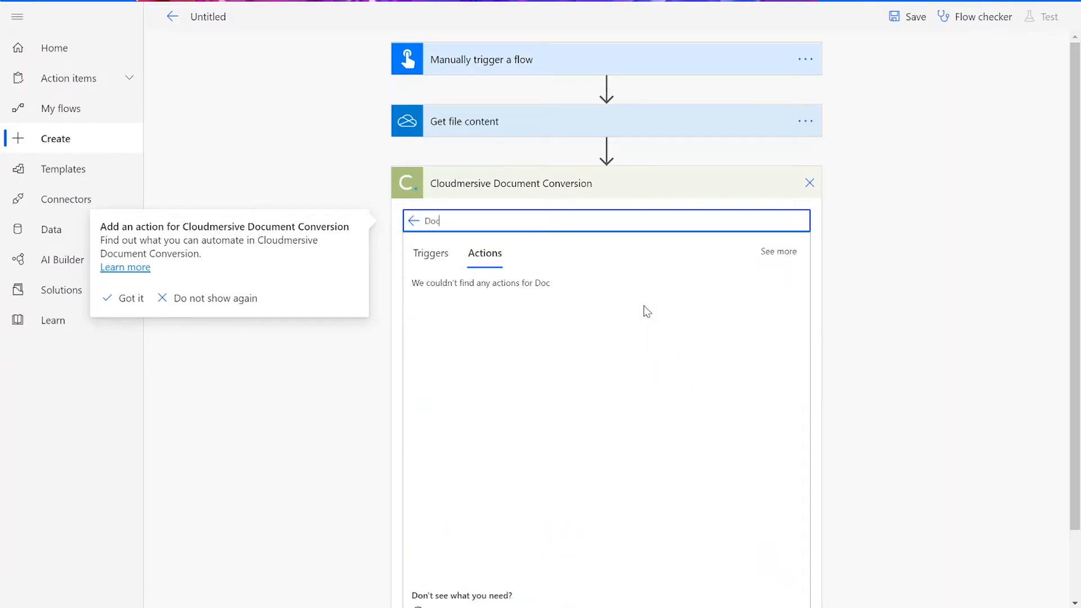
type("x")
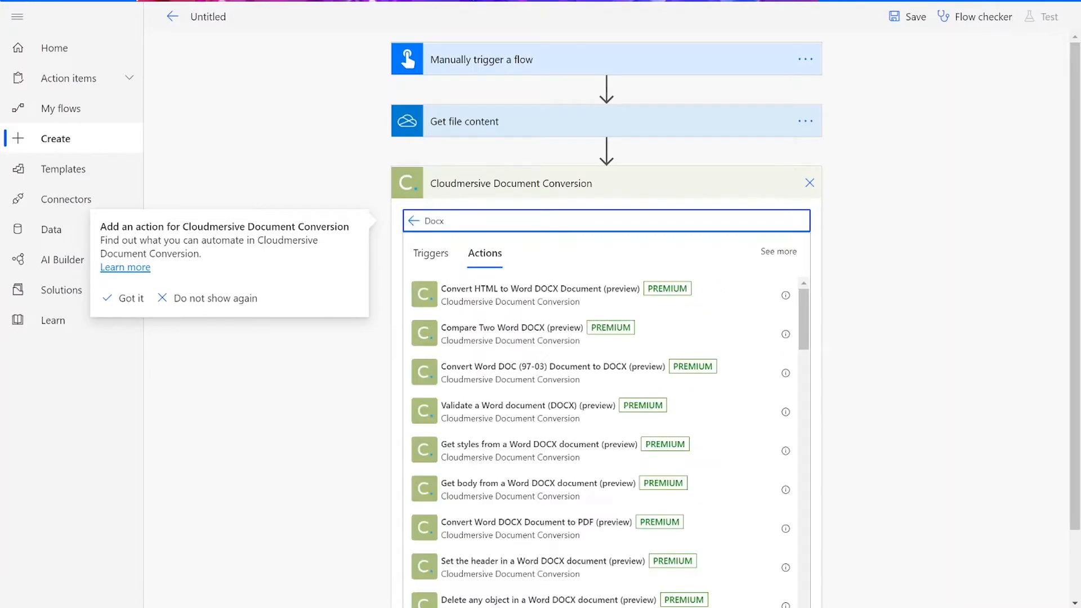
left_click(124, 298)
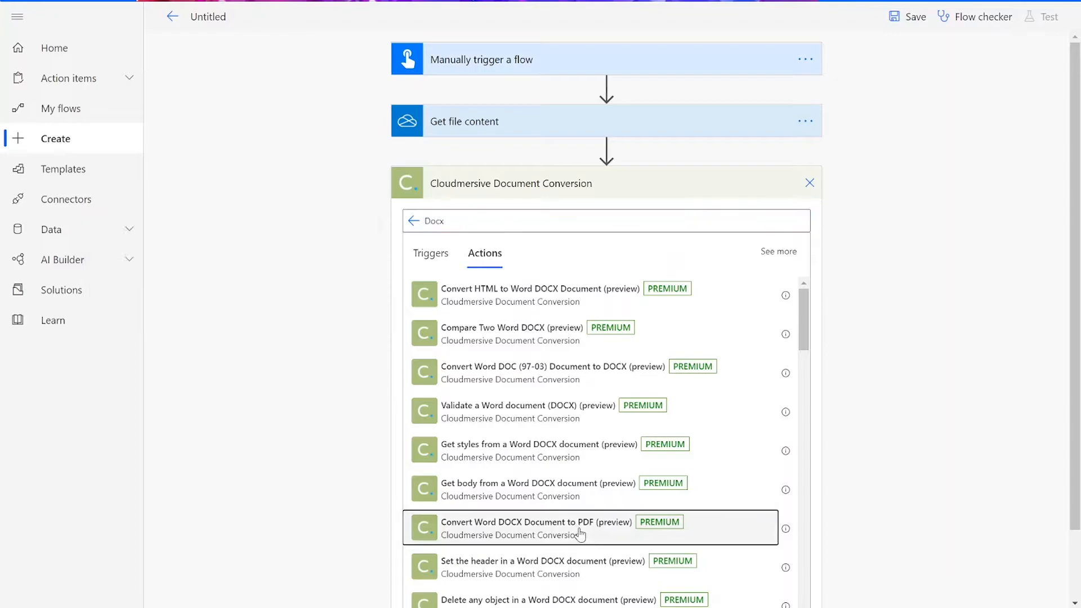
left_click(559, 528)
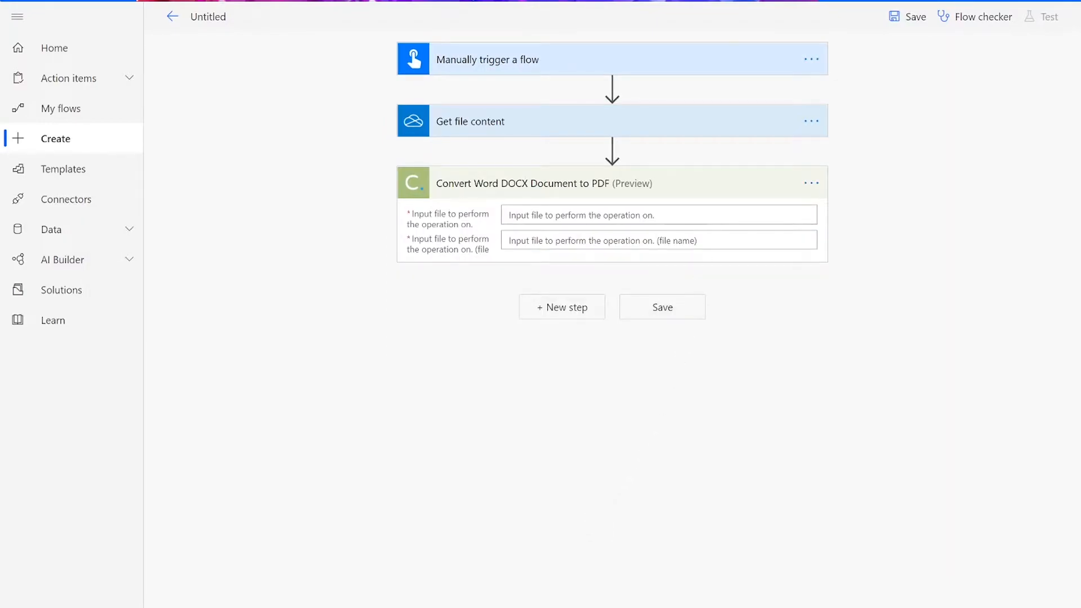
Step: Use File content as the conversion input, with file name test_input.docx
left_click(655, 215)
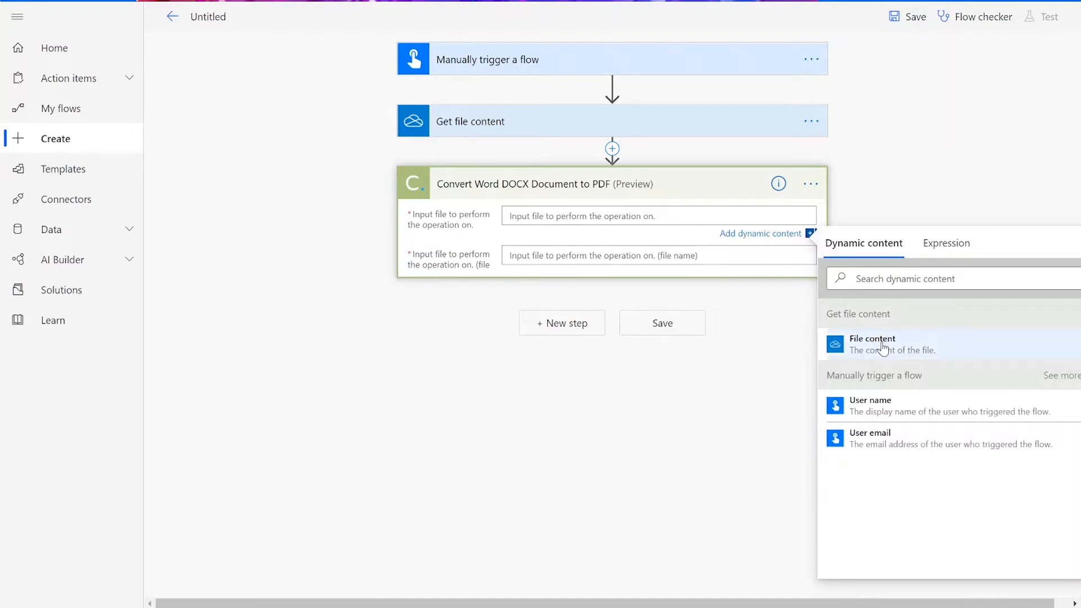
left_click(873, 344)
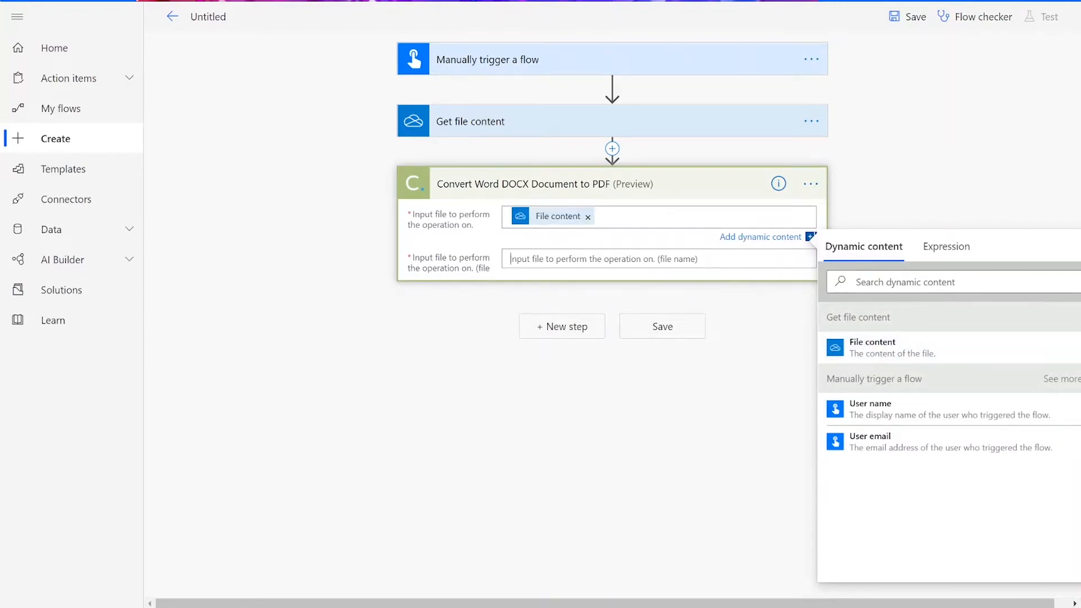
type("test")
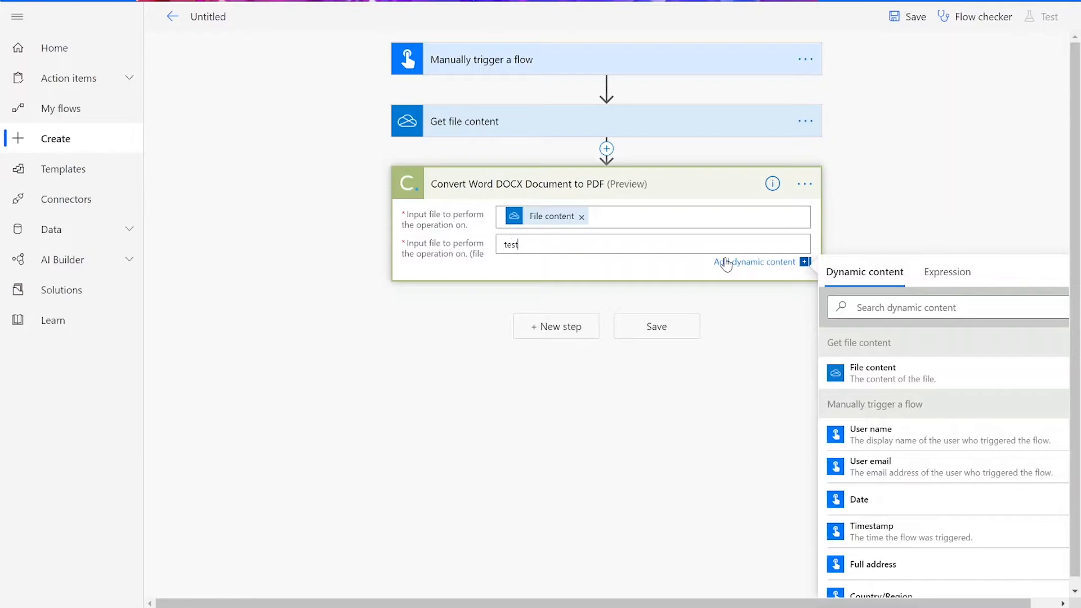
type("_input")
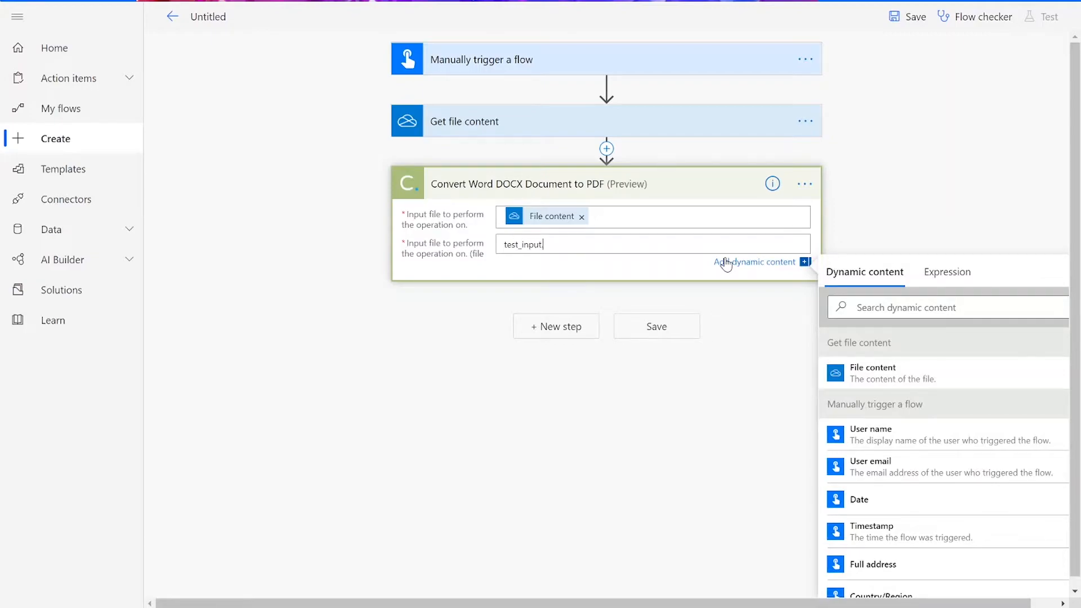
type(".do")
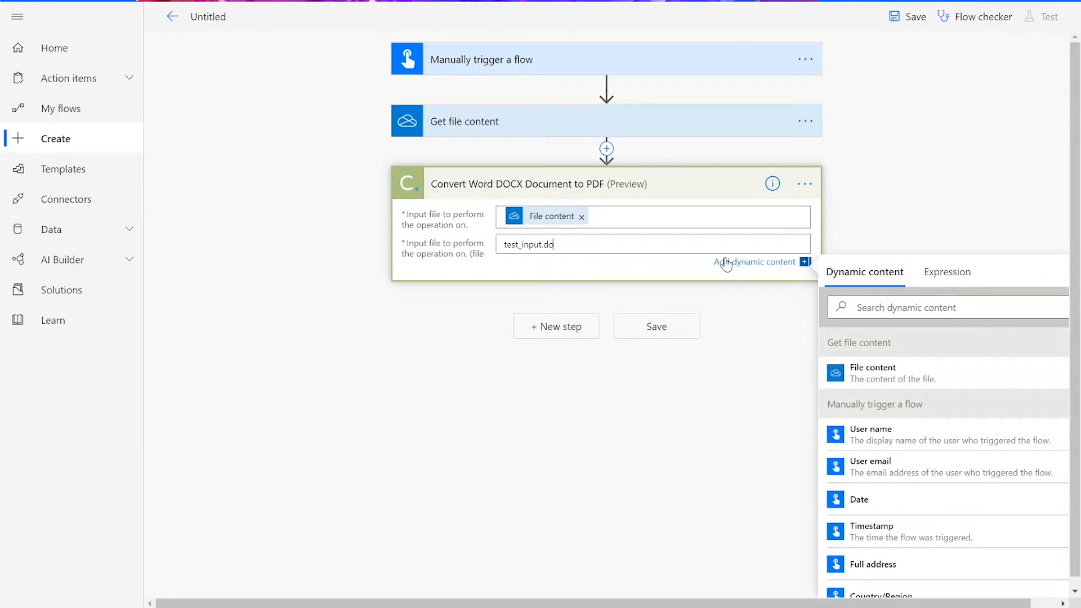
type("cx")
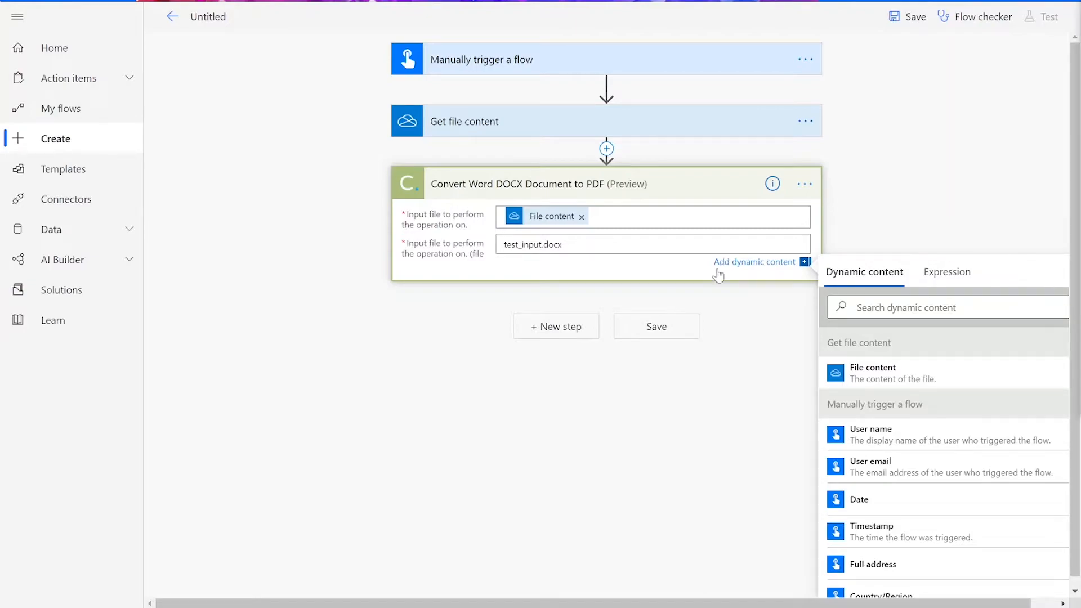
Step: Add a OneDrive Create file step saving OutputContent as output.pdf
left_click(555, 326)
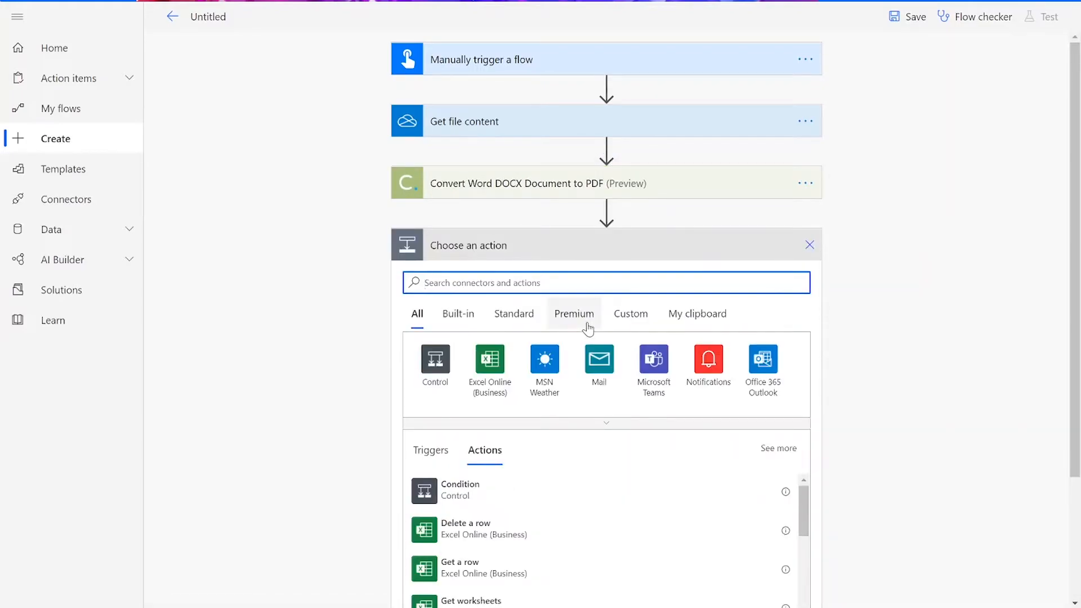
type("create file")
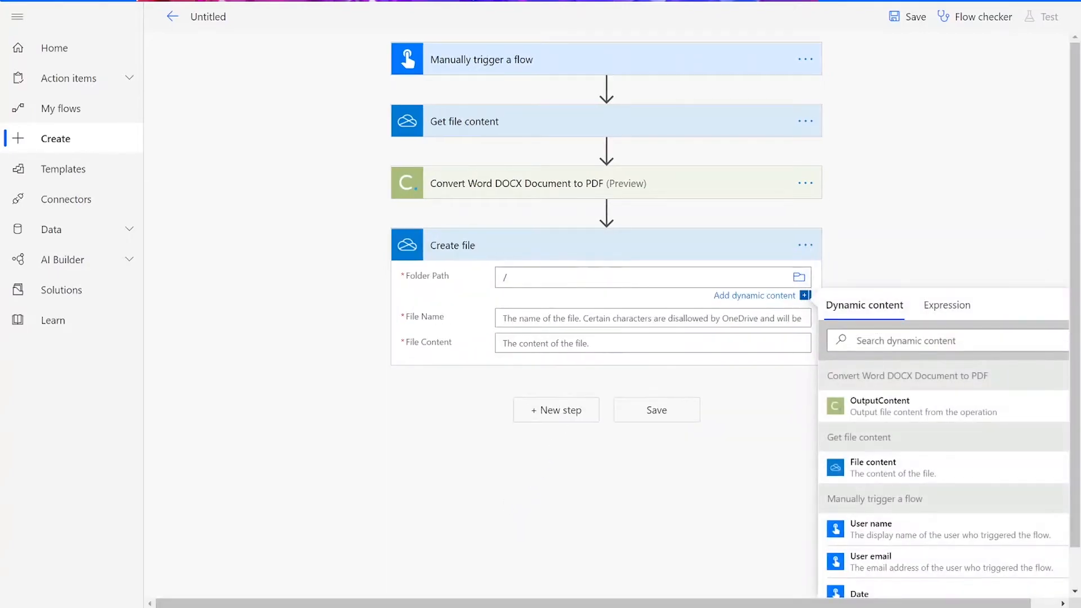
type("out")
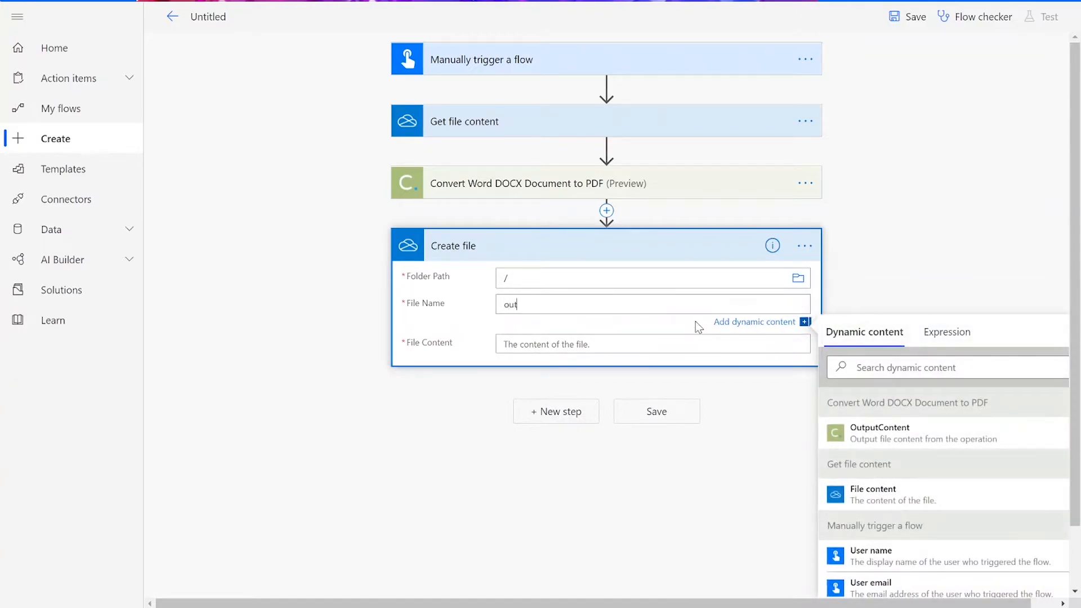
type("put.pdf")
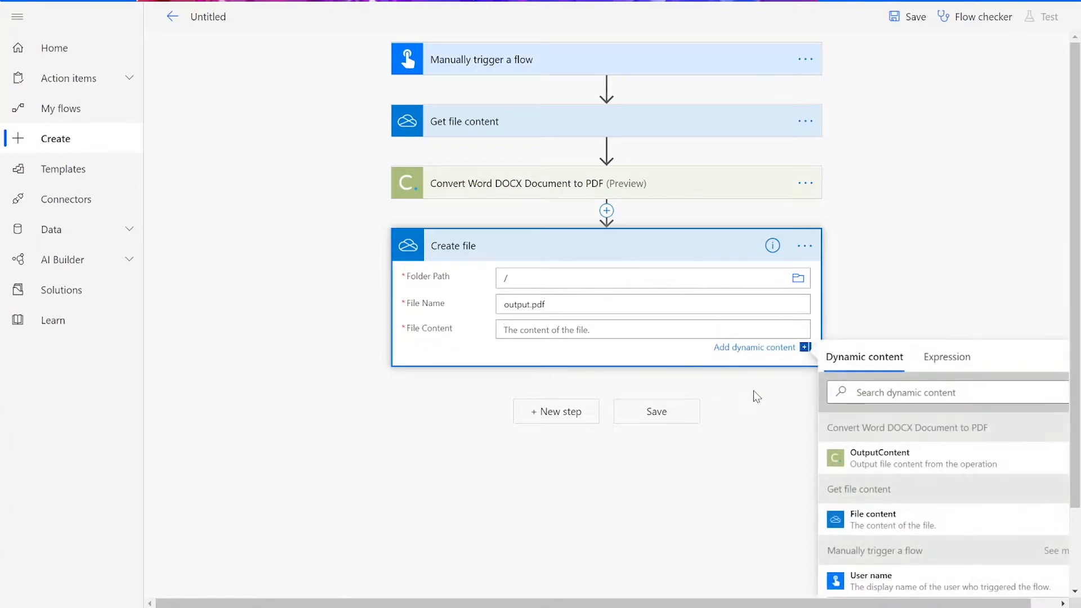
left_click(880, 458)
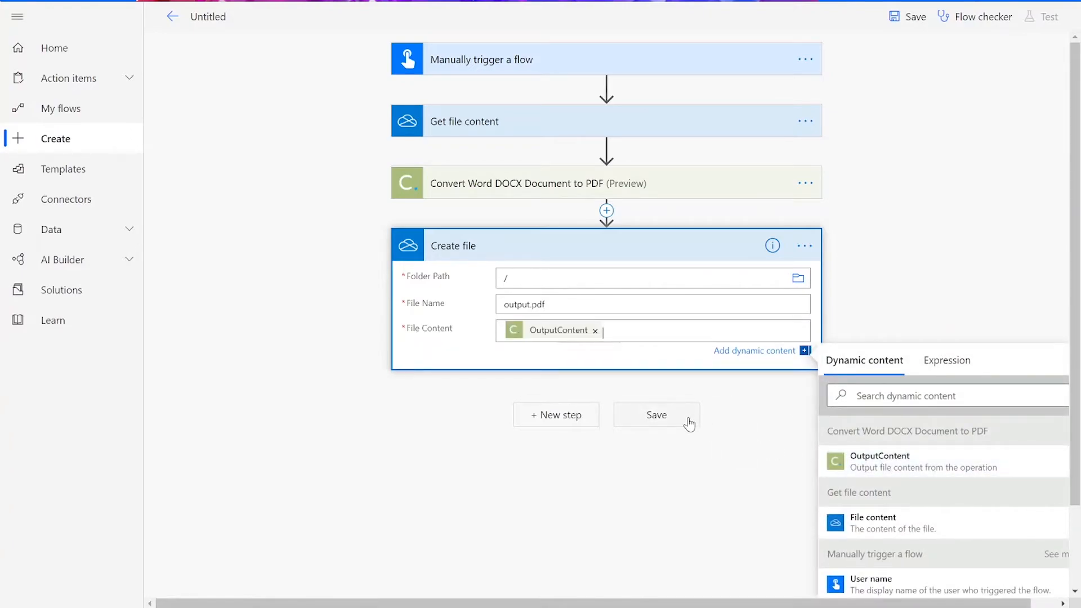
Step: Save the flow and run a manual test through Continue, Run flow and Done
left_click(655, 414)
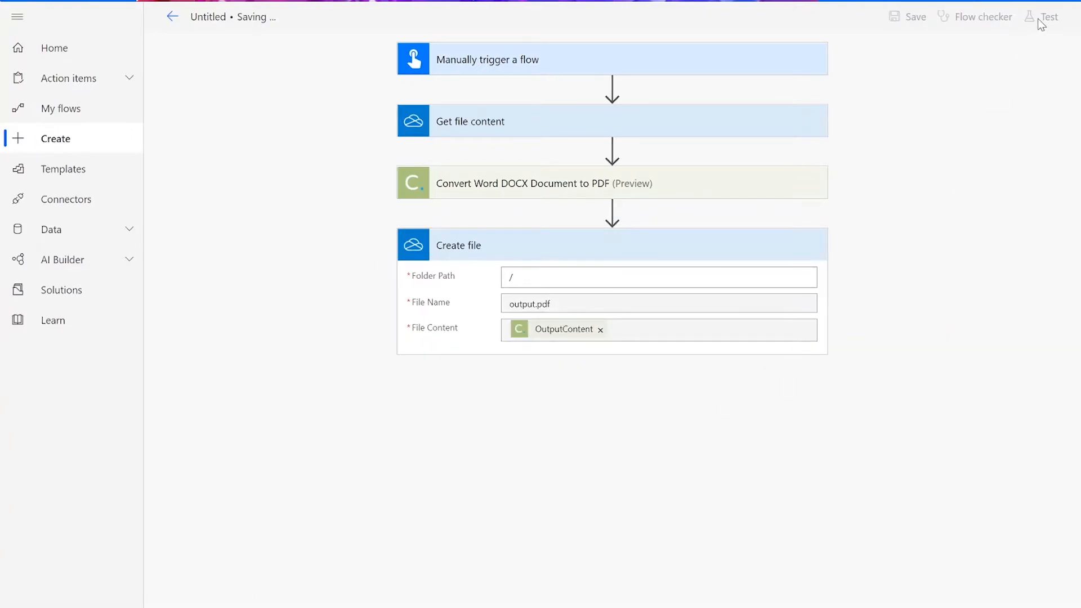
mouse_move(1049, 17)
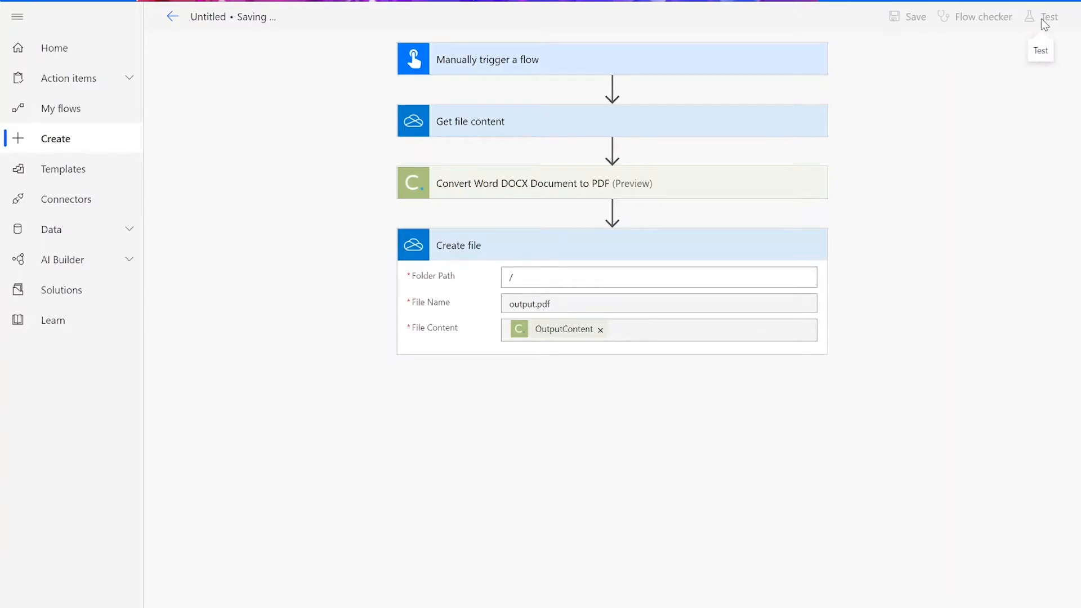
left_click(915, 17)
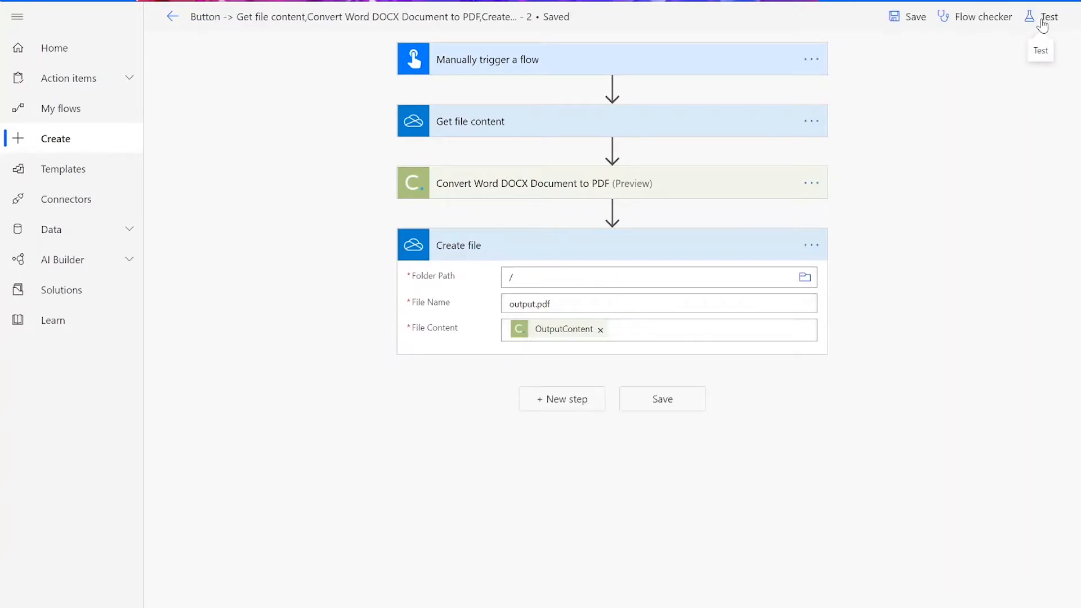
left_click(1049, 16)
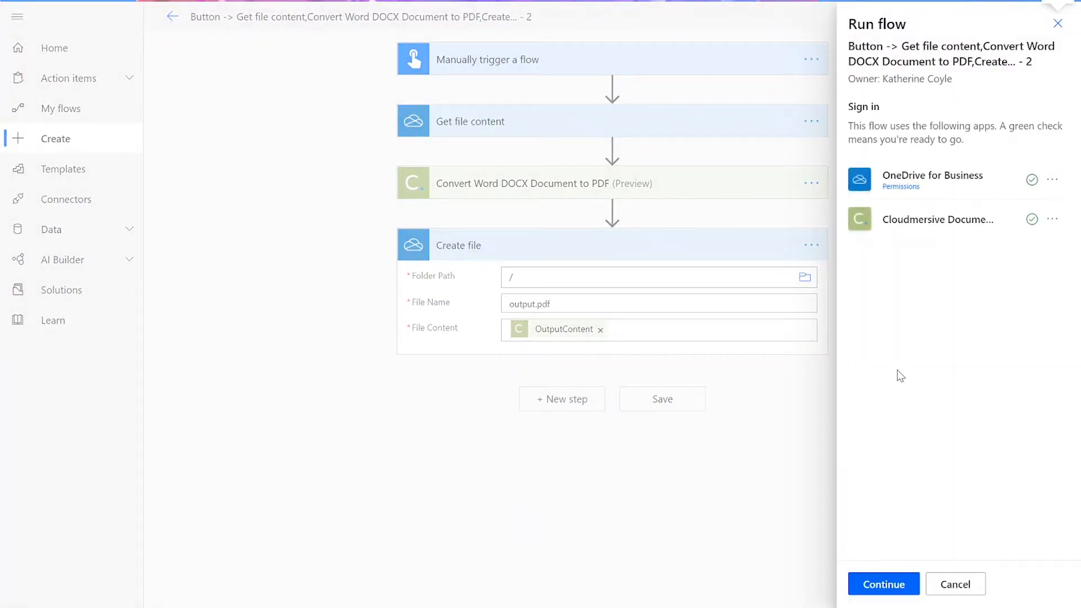
left_click(884, 584)
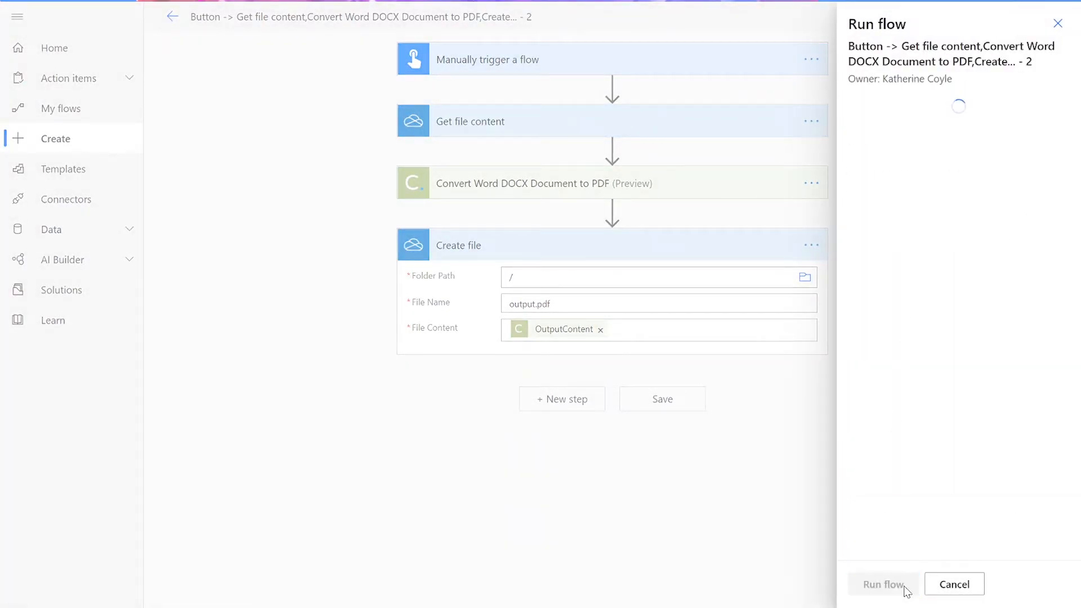
left_click(884, 584)
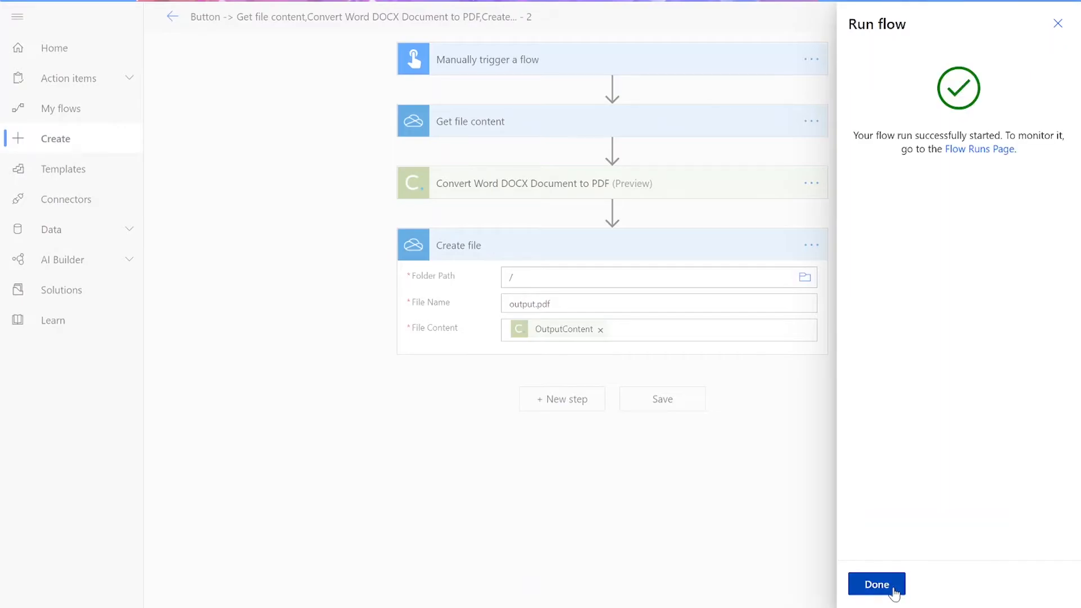
left_click(876, 584)
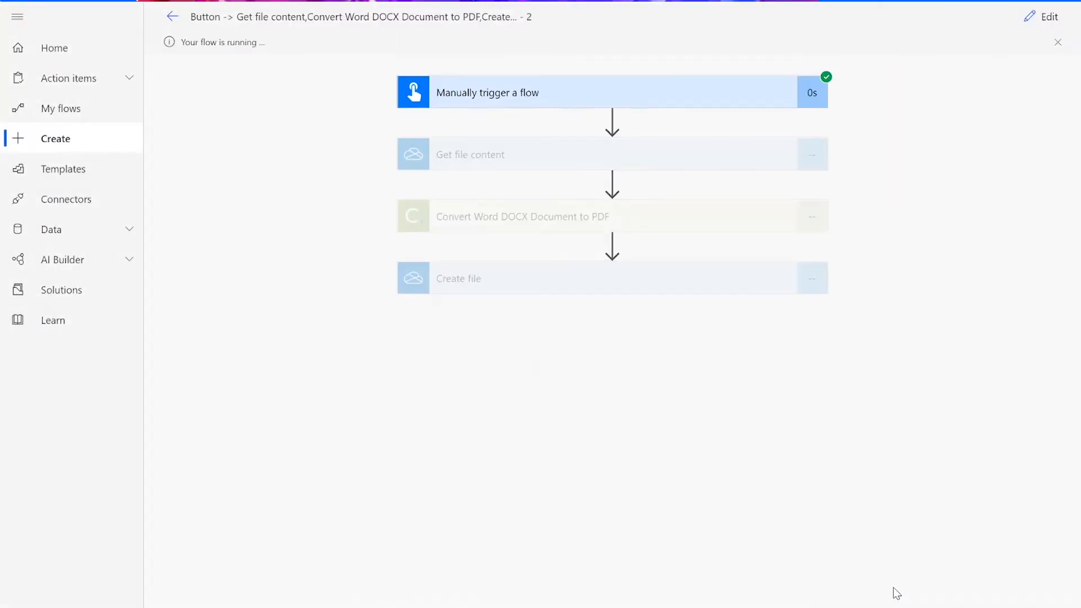
mouse_move(951, 331)
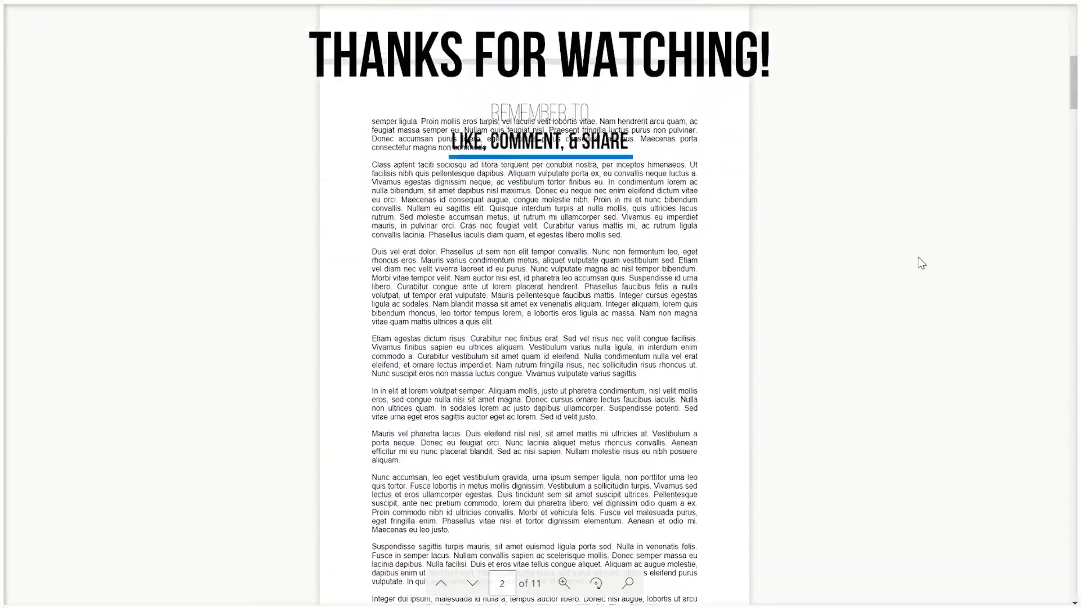
Step: Scroll down through the 11-page output PDF to page 3
scroll("down", 3)
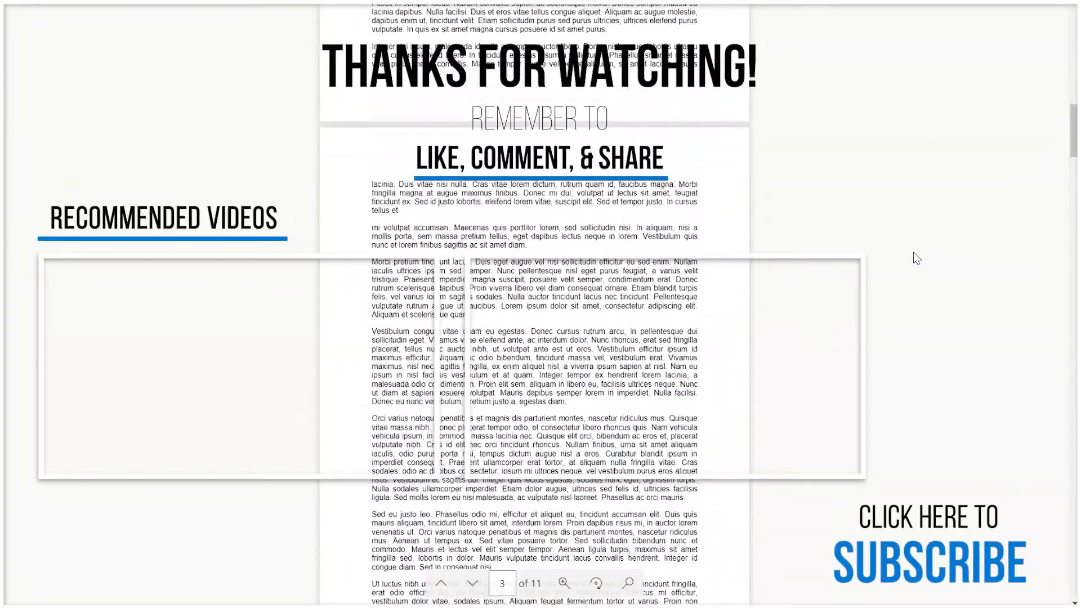